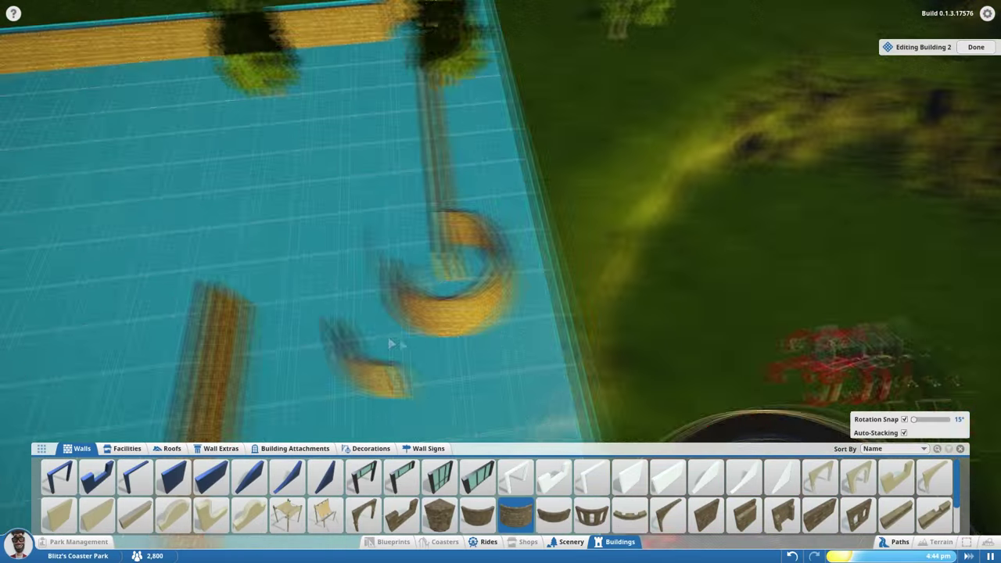
Place curved sandstone wall pieces outlining the castle's curtain walls and round towers.
left_click(744, 515)
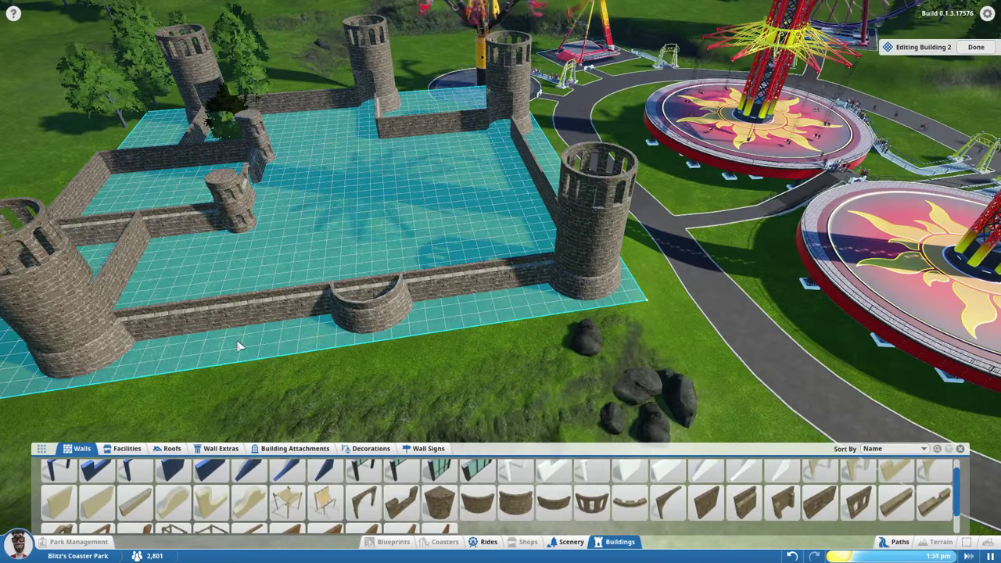
Place Sandstone Curved Wall Holes segments forming a rounded enclosure on the front wall.
left_click(516, 502)
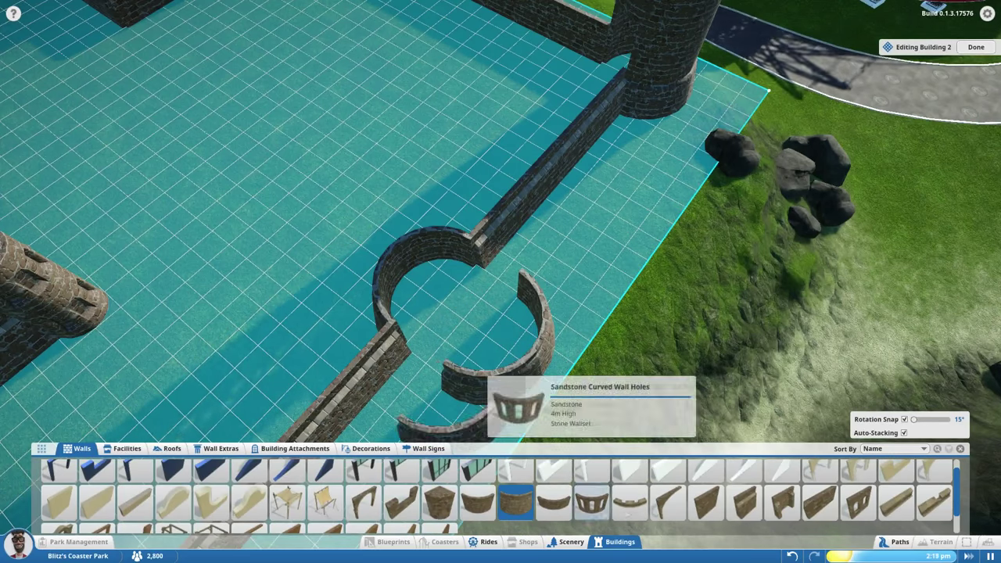
left_click(479, 502)
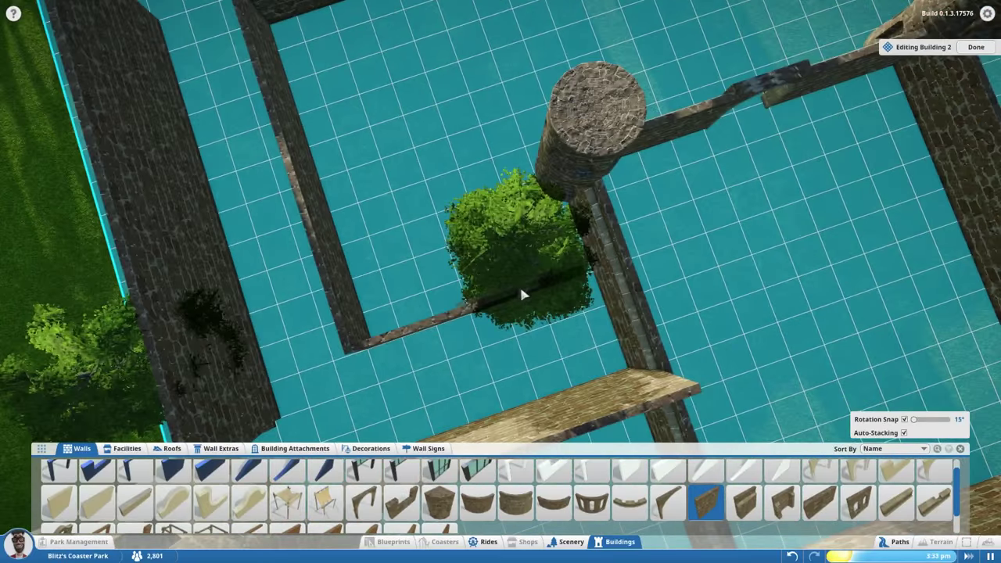
Add straight sandstone walls dividing the courtyard into an inner enclosure.
left_click(976, 47)
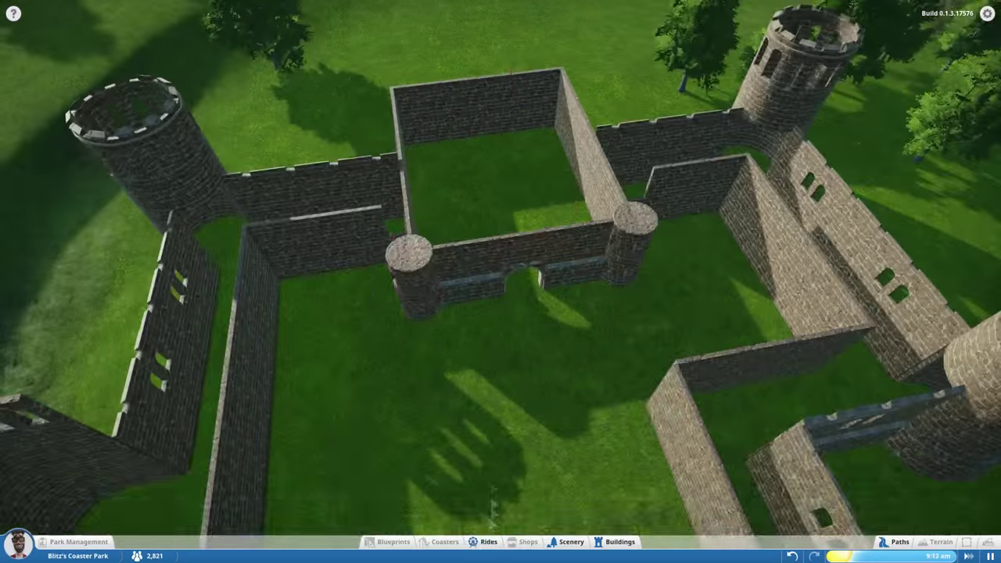
Choose a windowed stone wall piece and position it between the round towers.
left_click(482, 541)
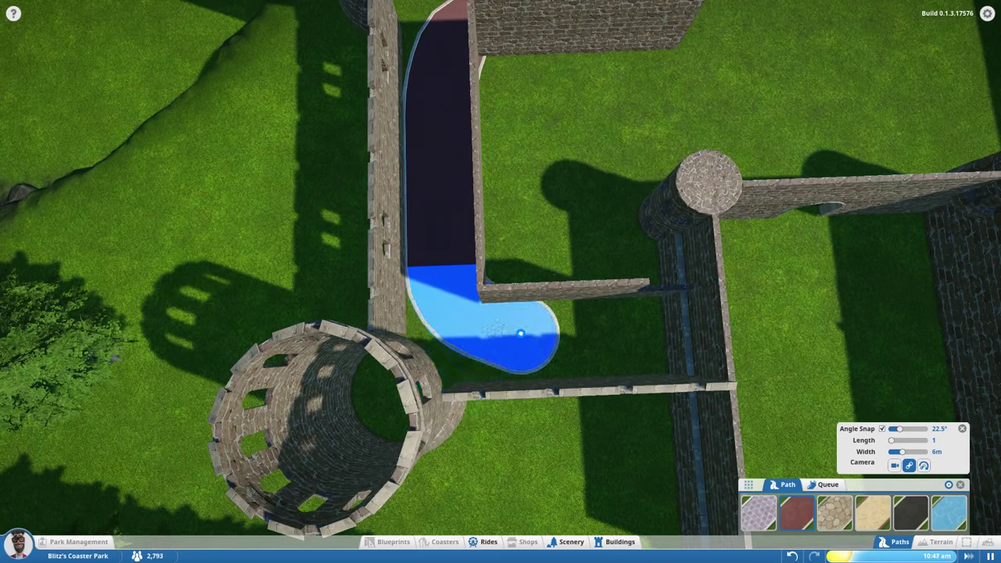
left_click(619, 541)
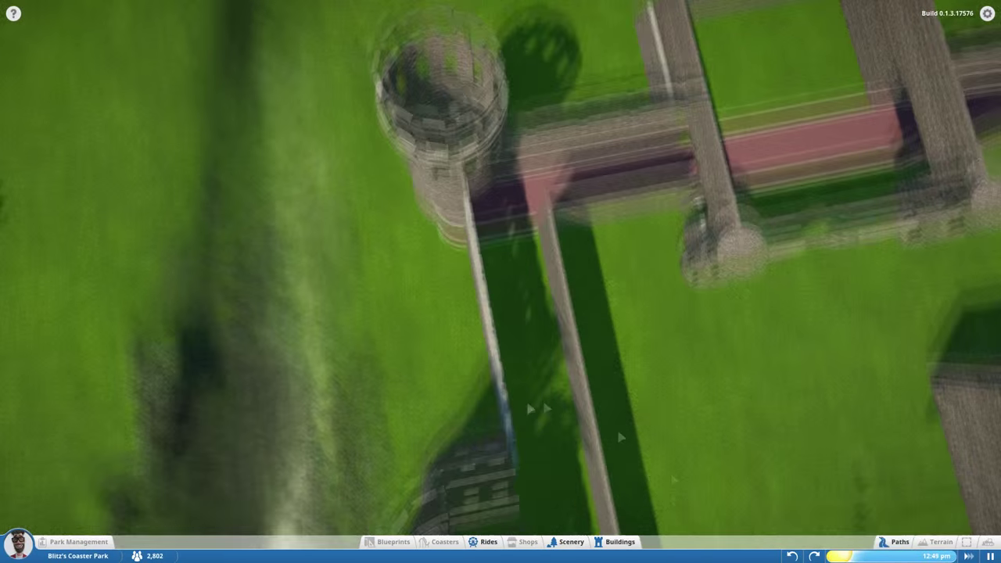
left_click(899, 541)
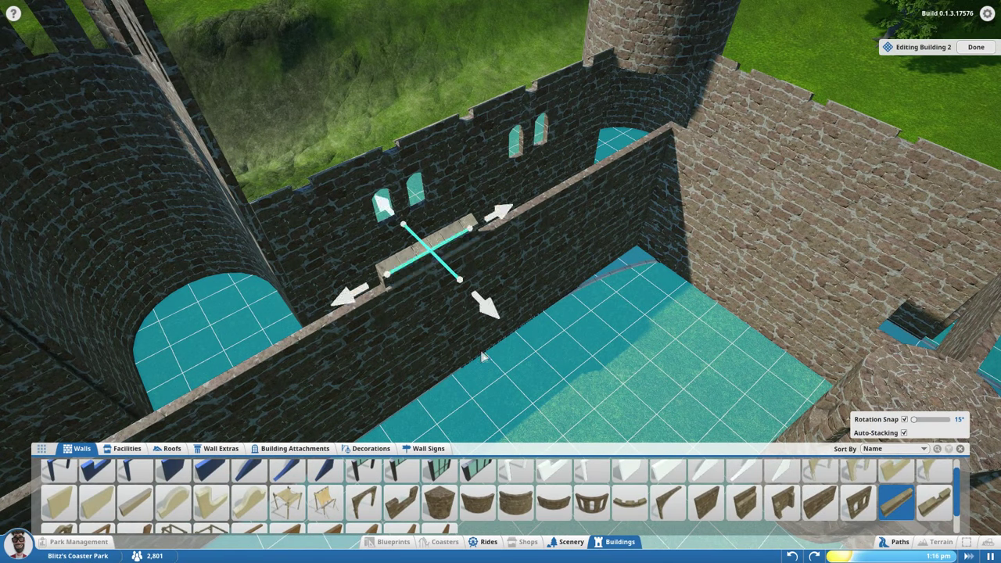
Fix the windowed wall in place and extend the red path toward the castle gate.
left_click(370, 447)
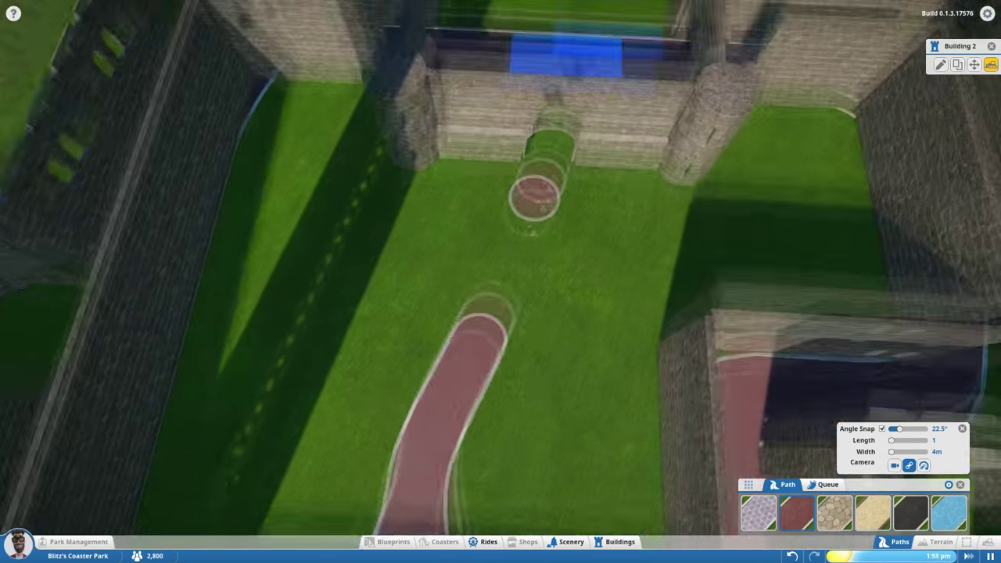
left_click_drag(501, 282, 501, 352)
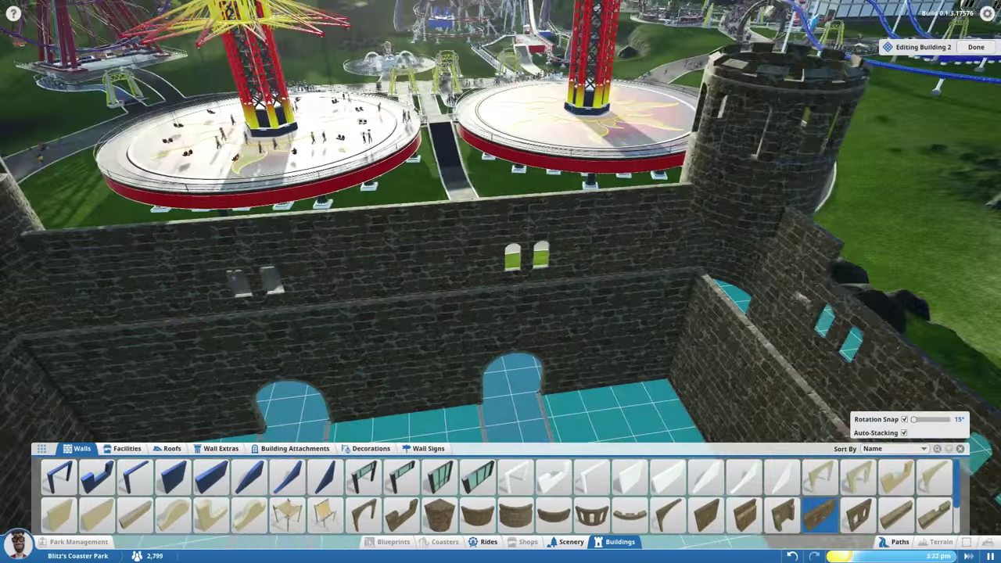
Stretch and place stone wall pieces forming the facility building's walls.
left_click_drag(500, 235, 500, 352)
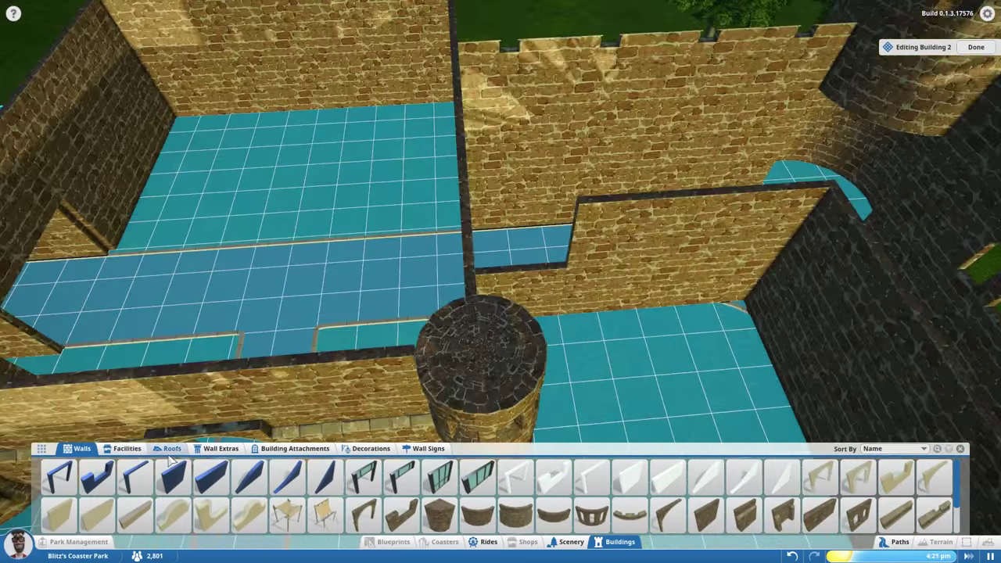
left_click(172, 447)
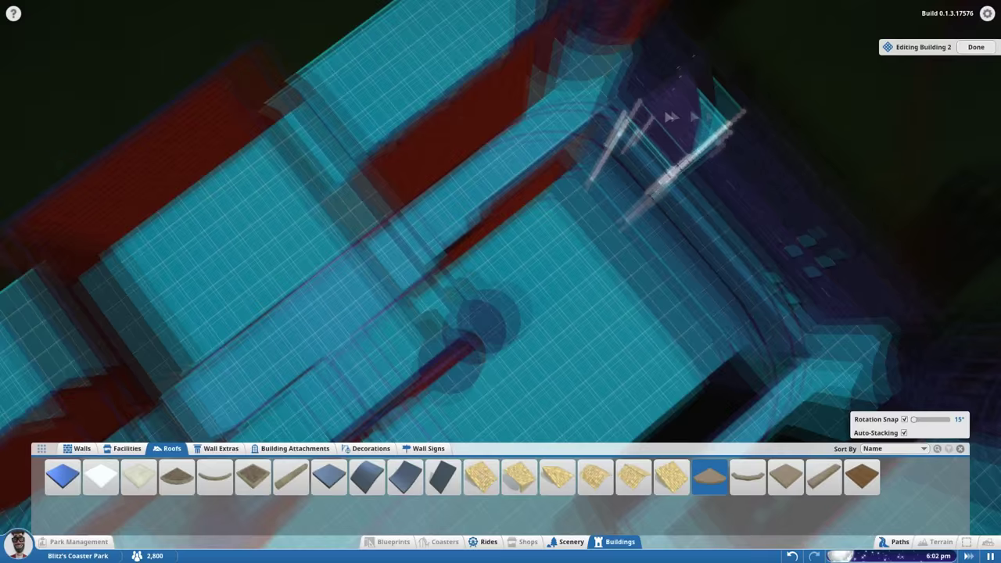
Place a roof piece over the facility building's walls.
left_click(976, 47)
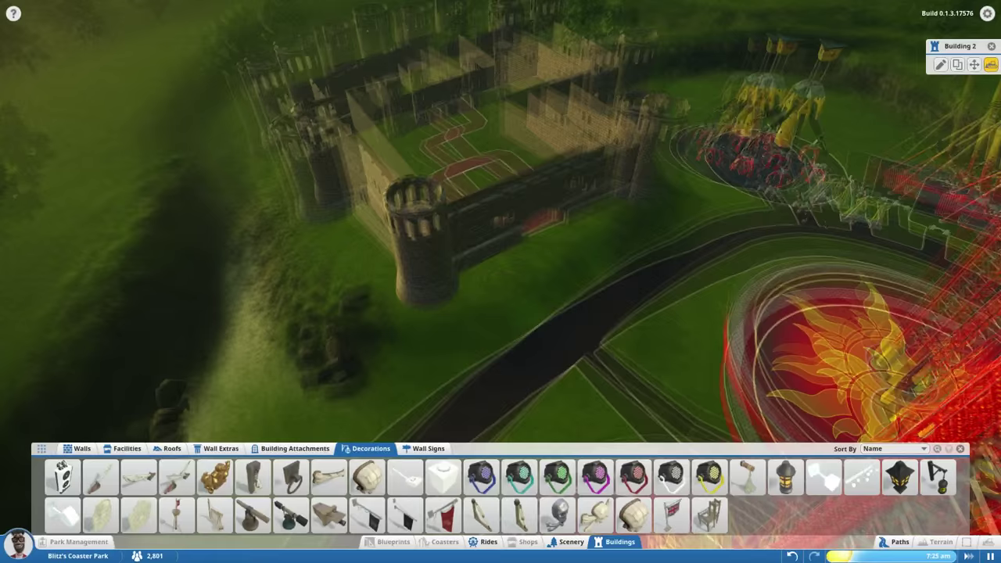
Place a decorative item on the castle beside the dark path.
left_click(127, 447)
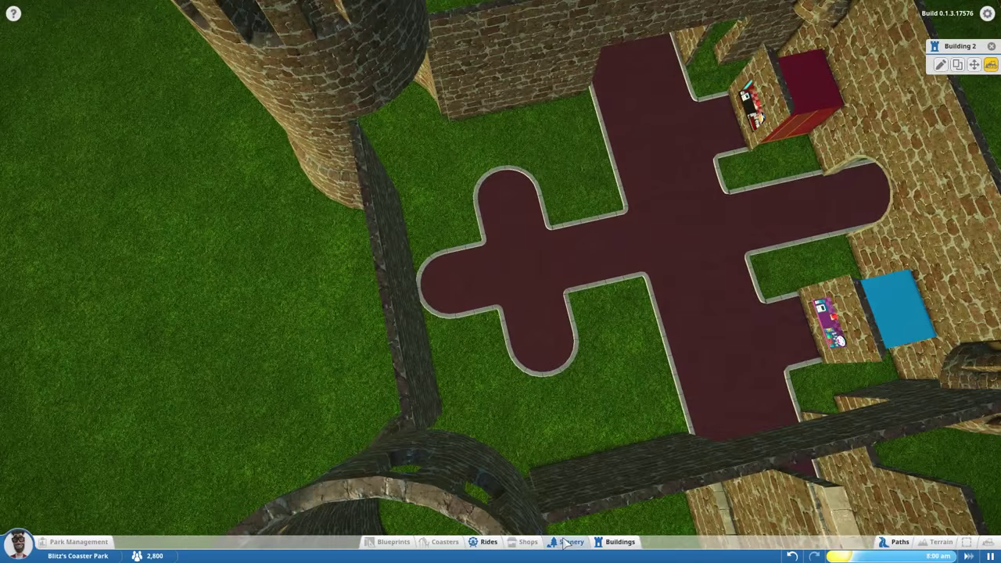
Leave the path tool and open the courtyard building for editing.
left_click(940, 64)
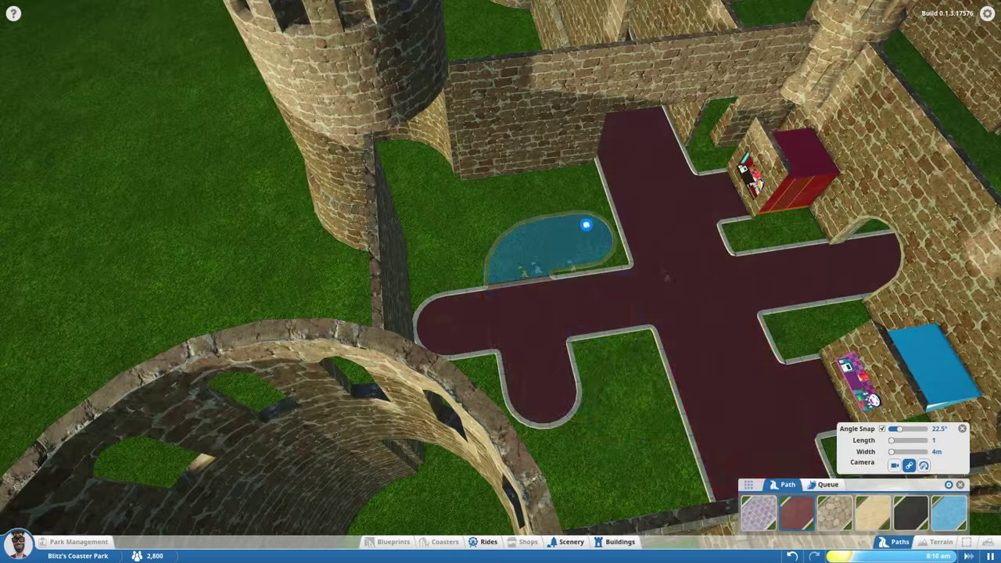
left_click(619, 541)
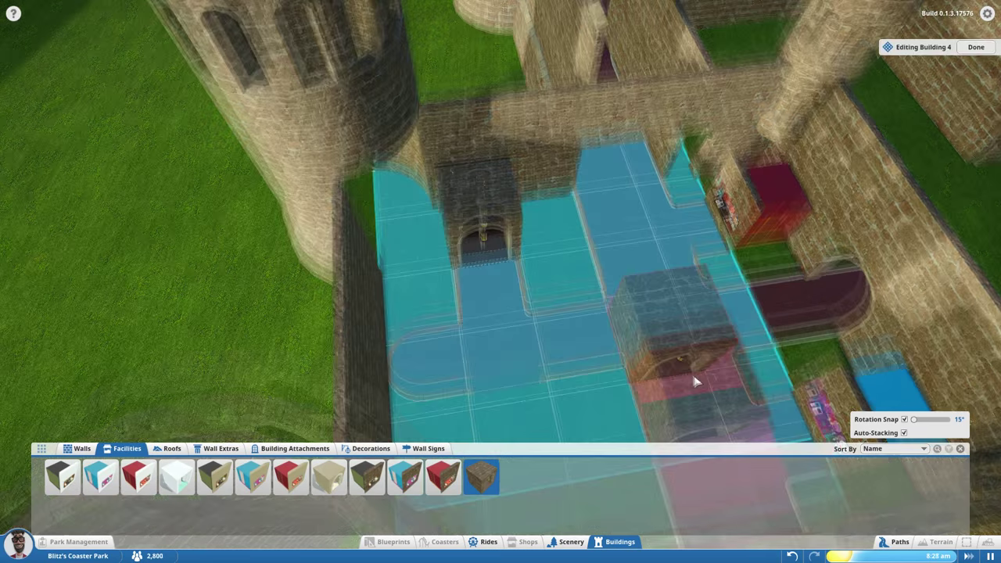
Exit the current building and open the facility building beside the tower for editing.
left_click(976, 47)
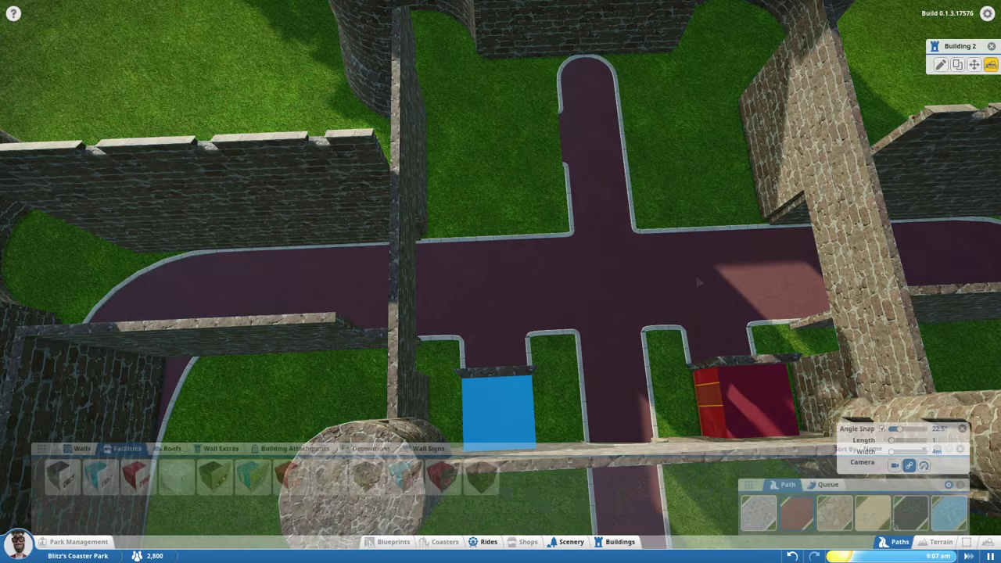
left_click(941, 64)
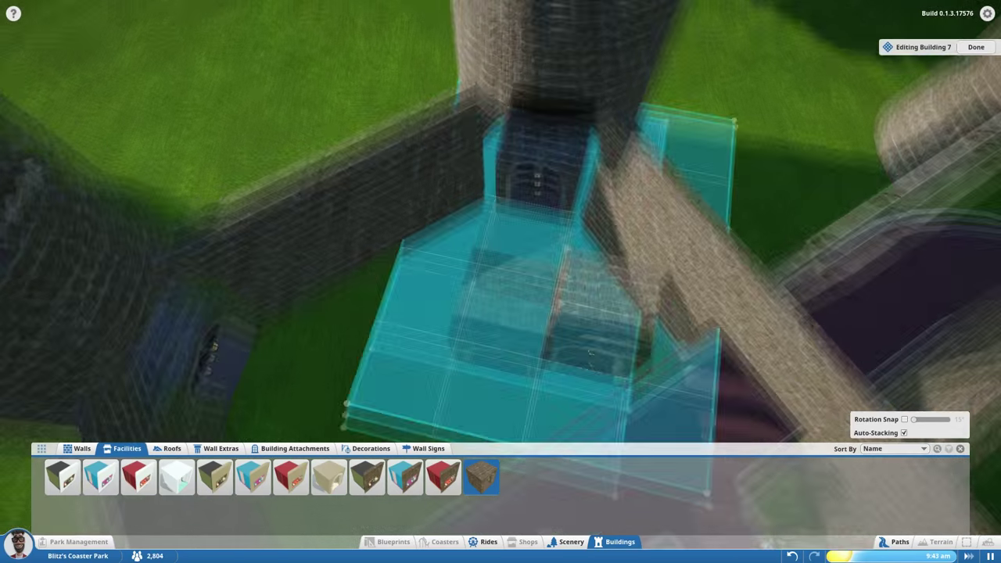
Wrap the tower-base facilities in stone wall pieces with courtyard-facing arched entrances and finish editing.
left_click(82, 447)
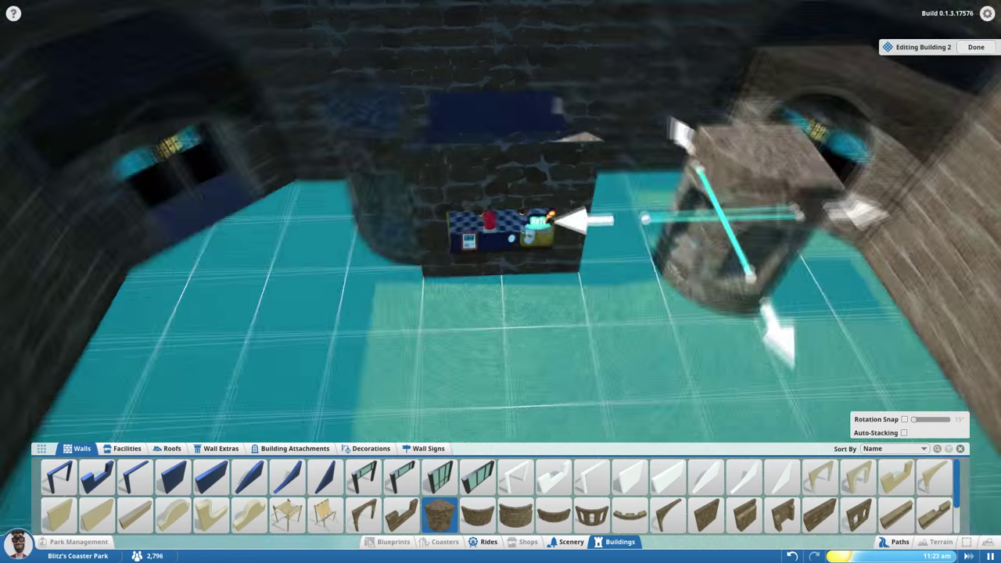
left_click(975, 47)
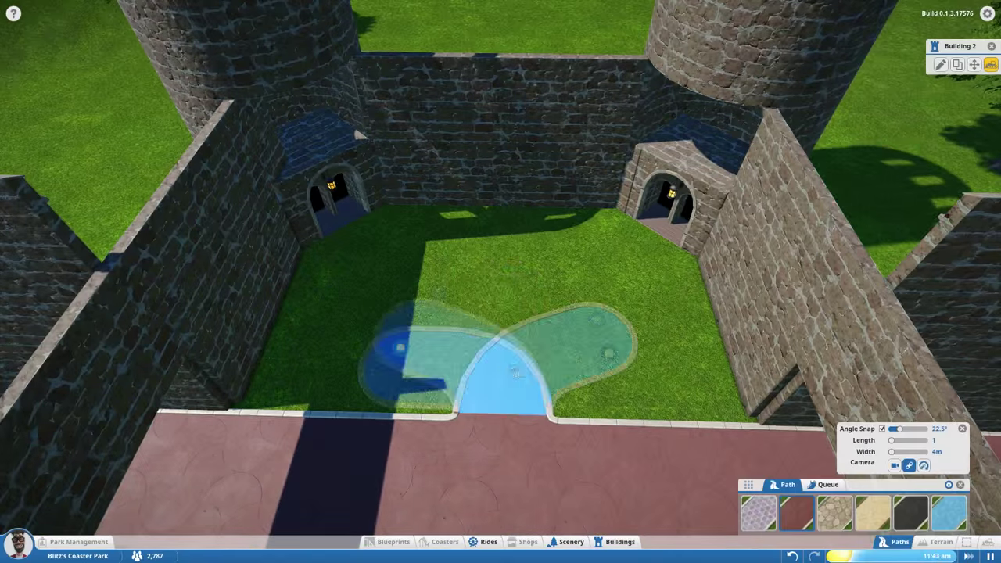
Edit the shop between the rear towers and place curved stone wall pieces around it.
left_click(619, 541)
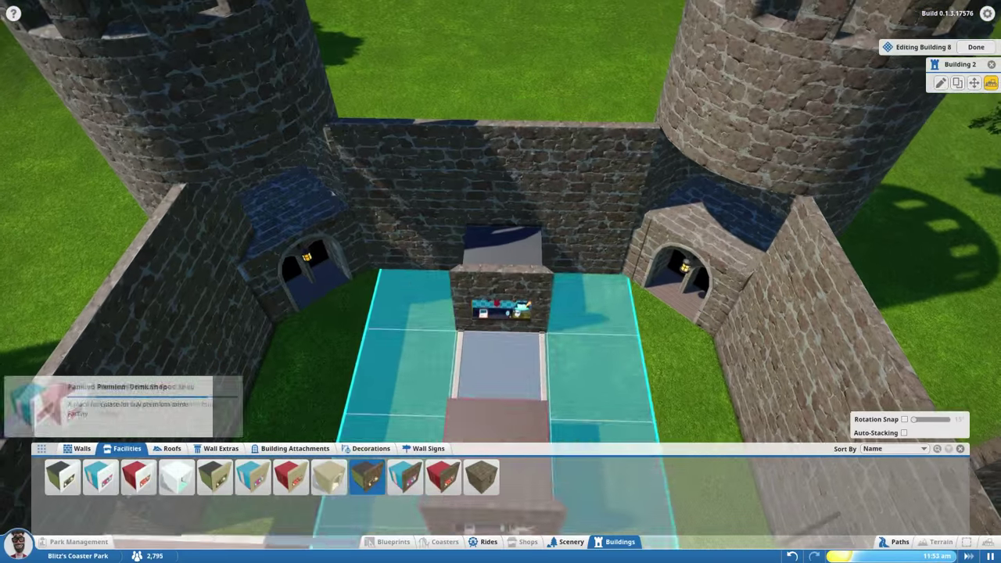
left_click(81, 448)
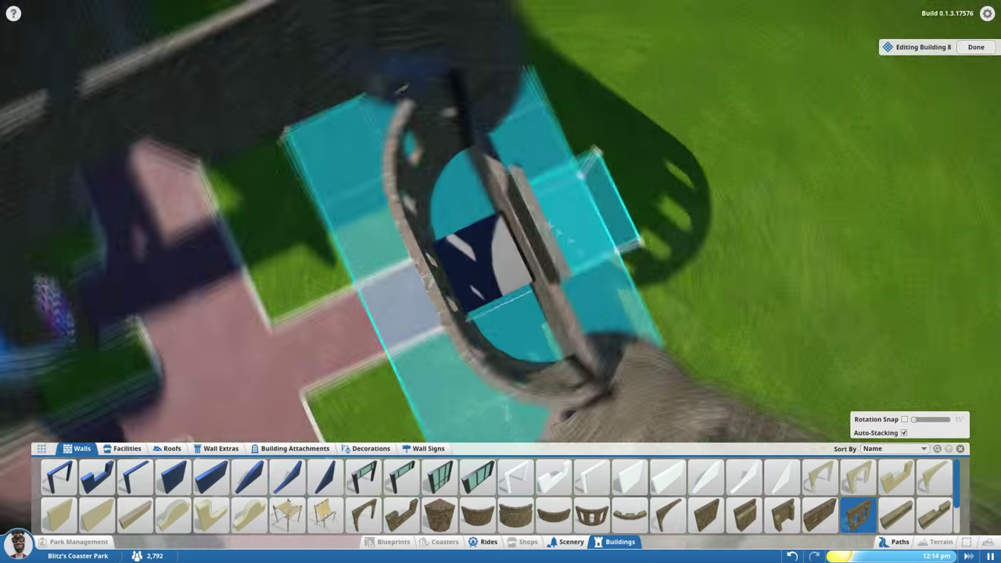
left_click(172, 448)
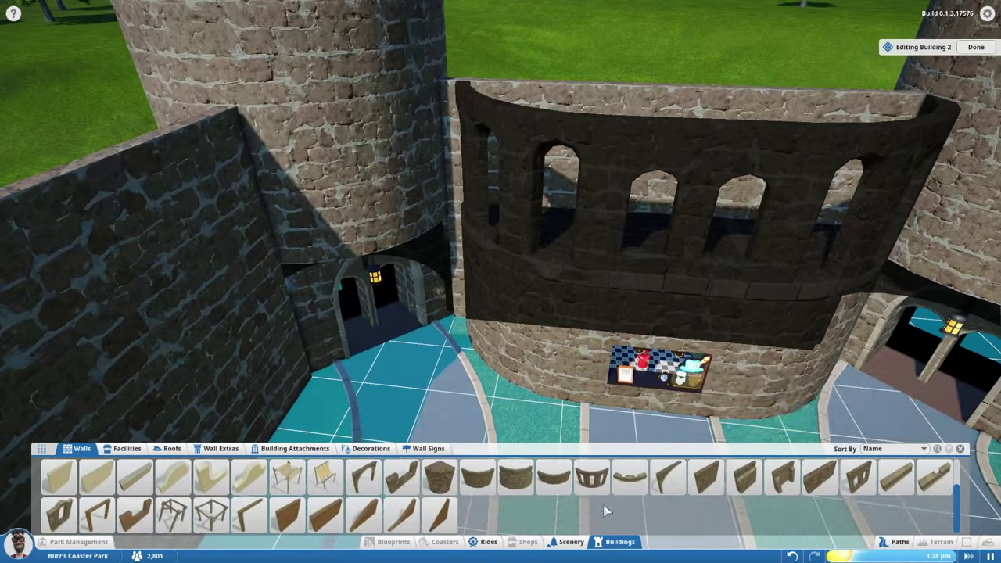
Finish the shop's arched-window facade and return to the Paths tool at the castle front.
left_click(976, 47)
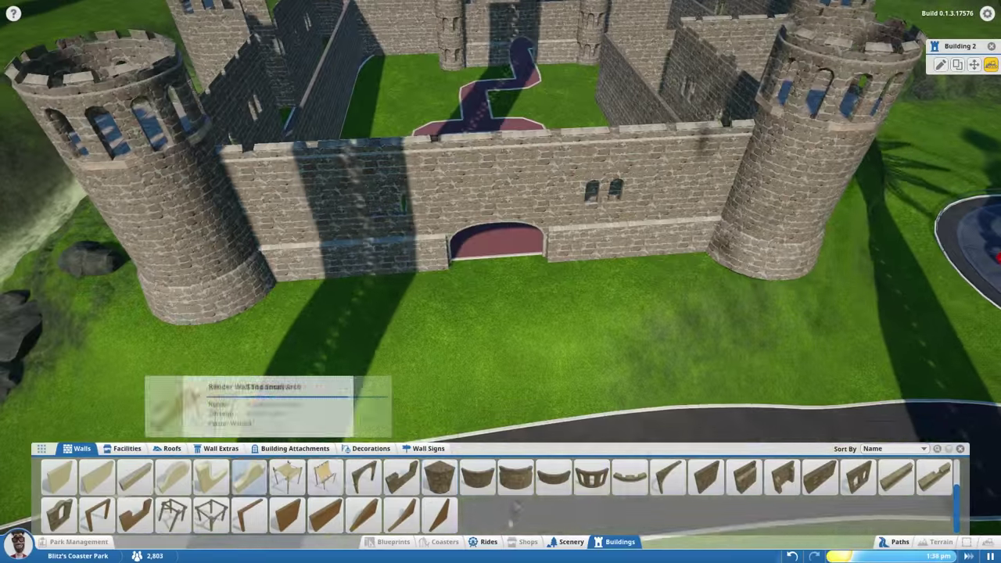
left_click(901, 541)
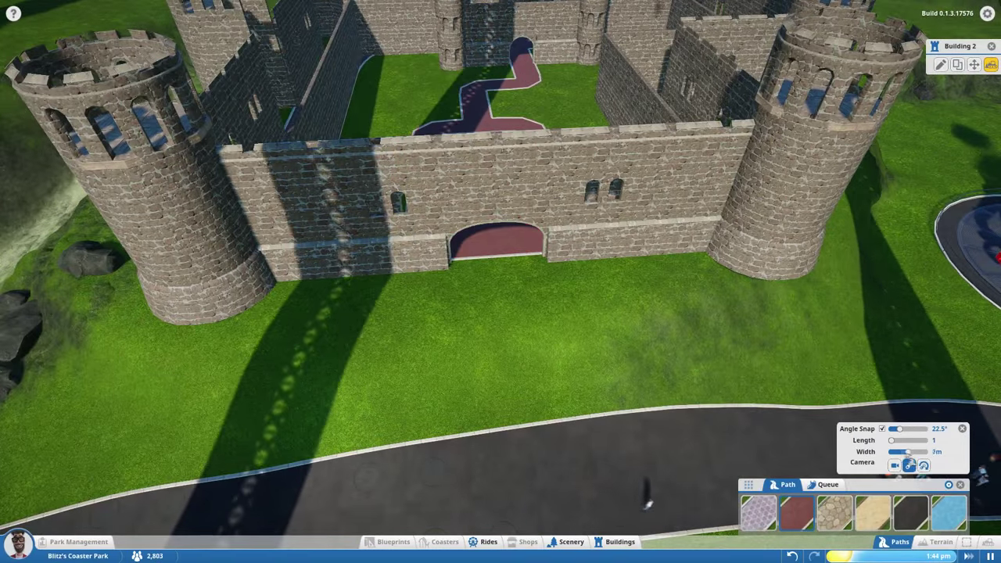